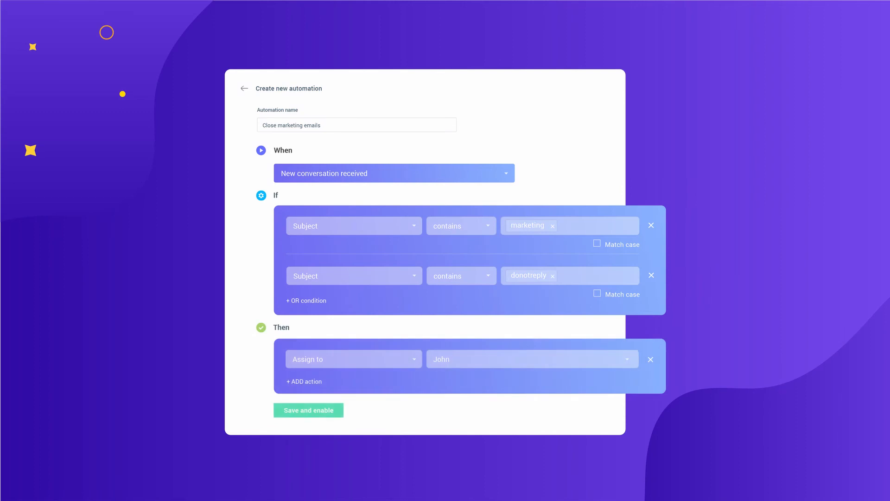
# - Open the 'Reg. last week's demo' email from Demonstration > Unassigned to show its Hiver activity
pyautogui.click(309, 410)
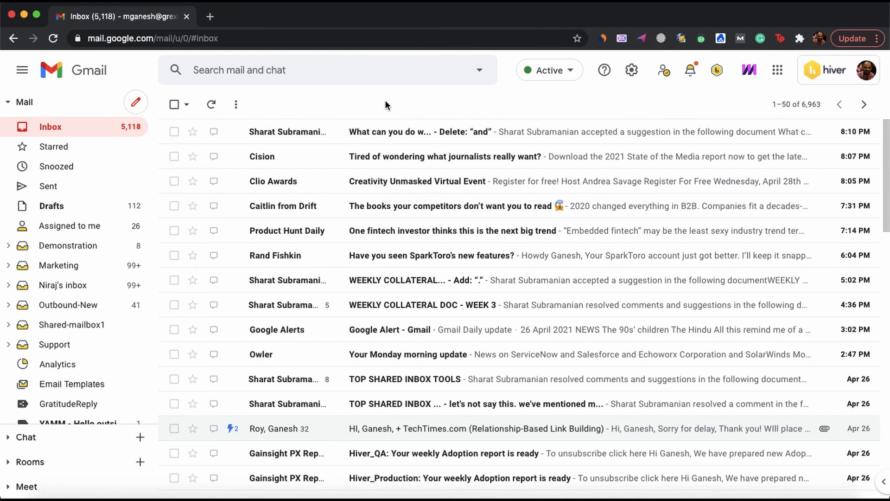
pyautogui.click(67, 245)
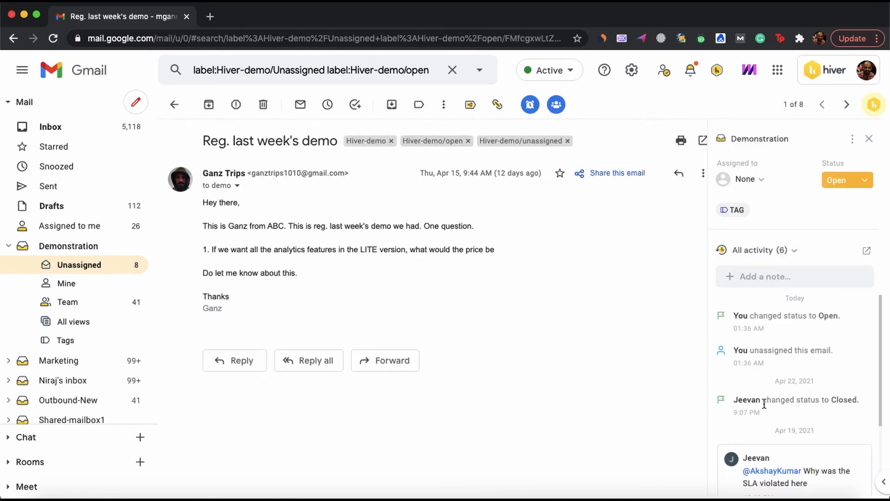
pyautogui.write('@')
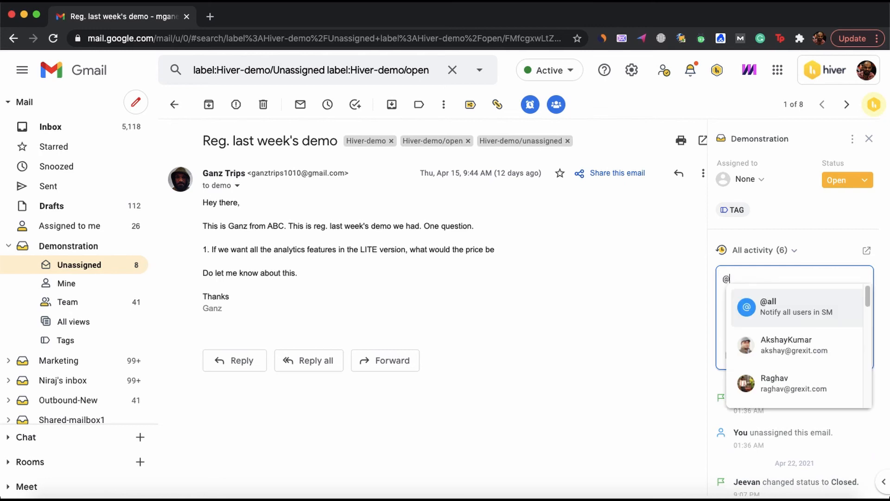
pyautogui.write('akshayKumar can you please look into this?')
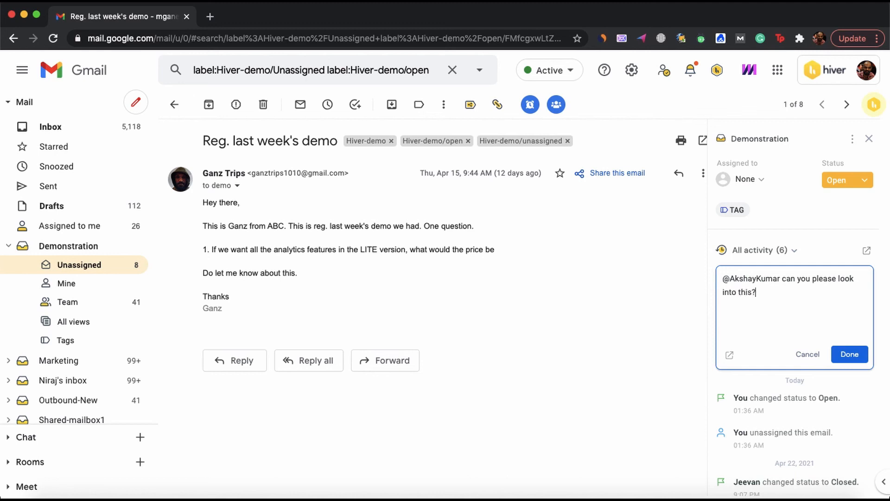
pyautogui.click(849, 353)
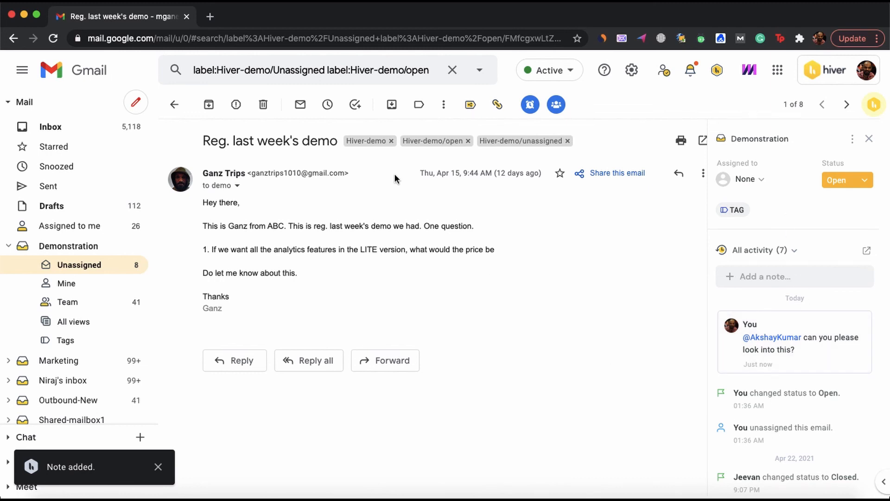
pyautogui.moveTo(562, 344)
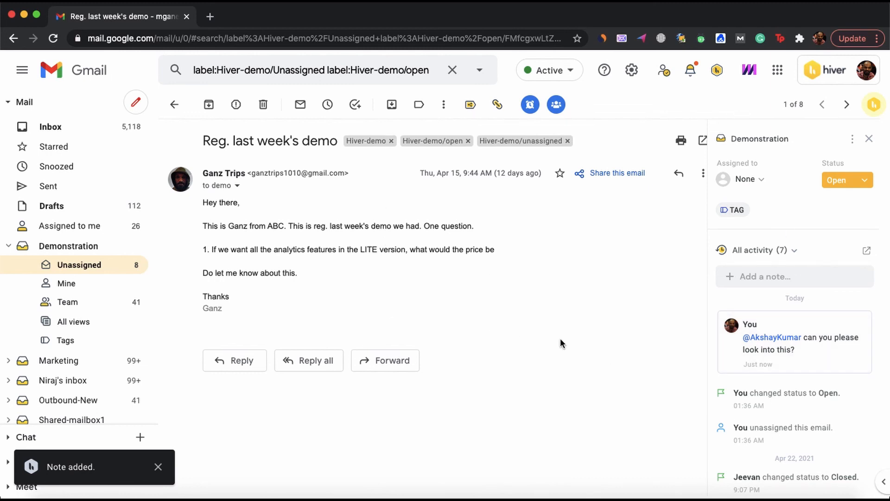